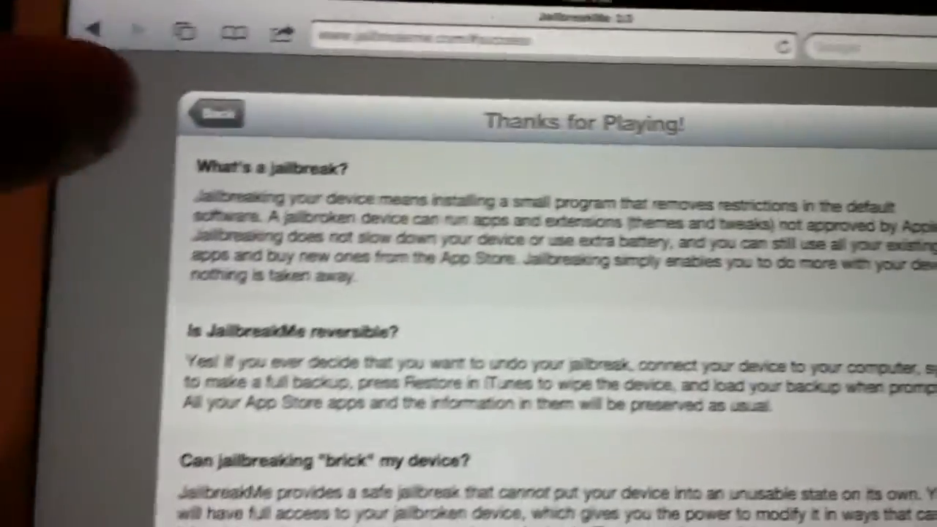
- Leave the JailbreakMe "Thanks for Playing" page and return to the home screen
{"action": "left_click", "coordinate": [217, 111]}
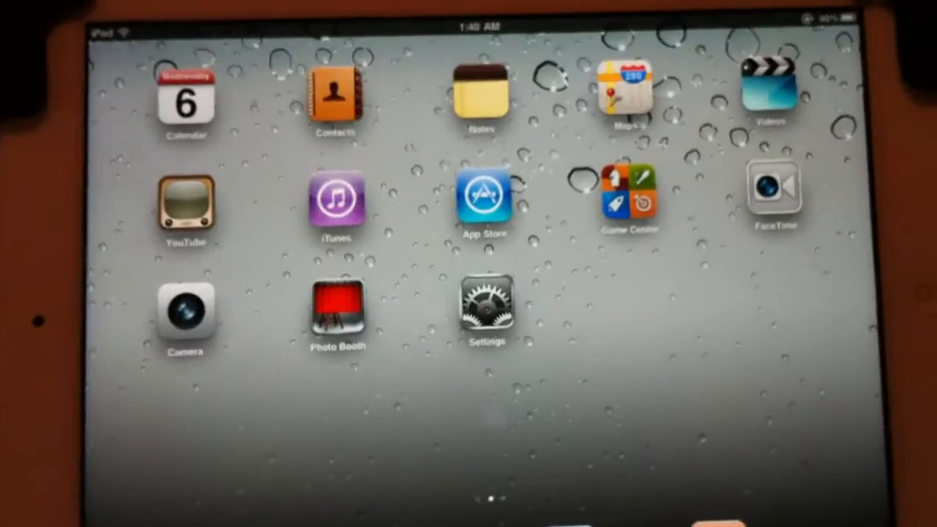
- Swipe to the second home screen page where the newly installed Cydia icon sits
{"action": "left_click", "coordinate": [484, 311]}
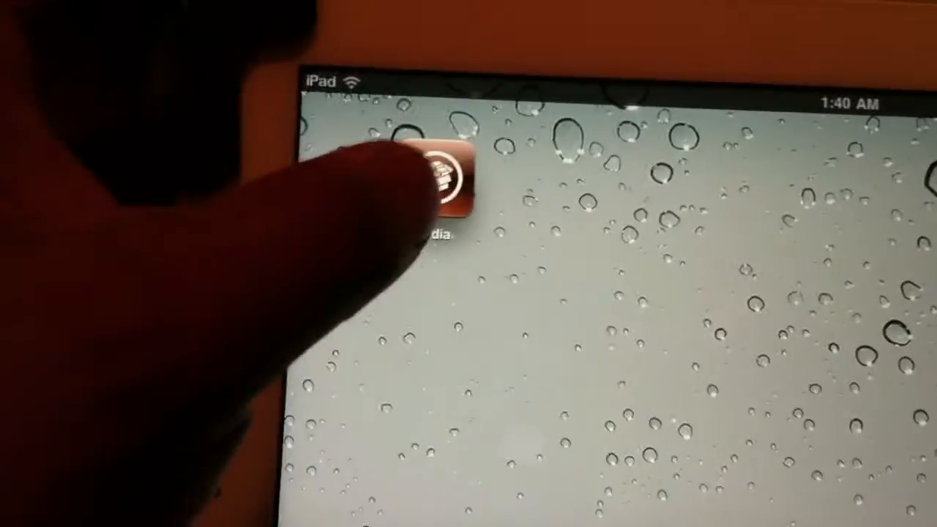
- Launch Cydia and choose the User profile in the Who Are You? prompt
{"action": "left_click", "coordinate": [447, 183]}
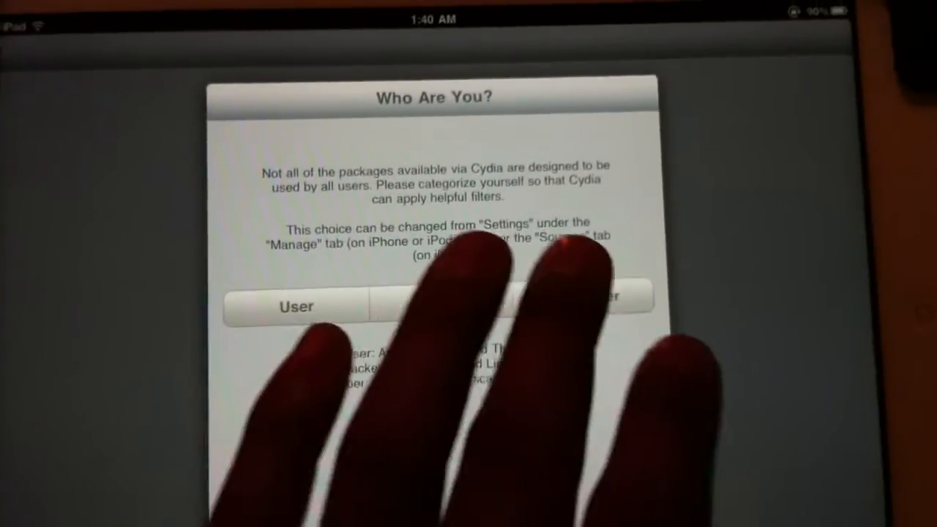
{"action": "left_click", "coordinate": [296, 306]}
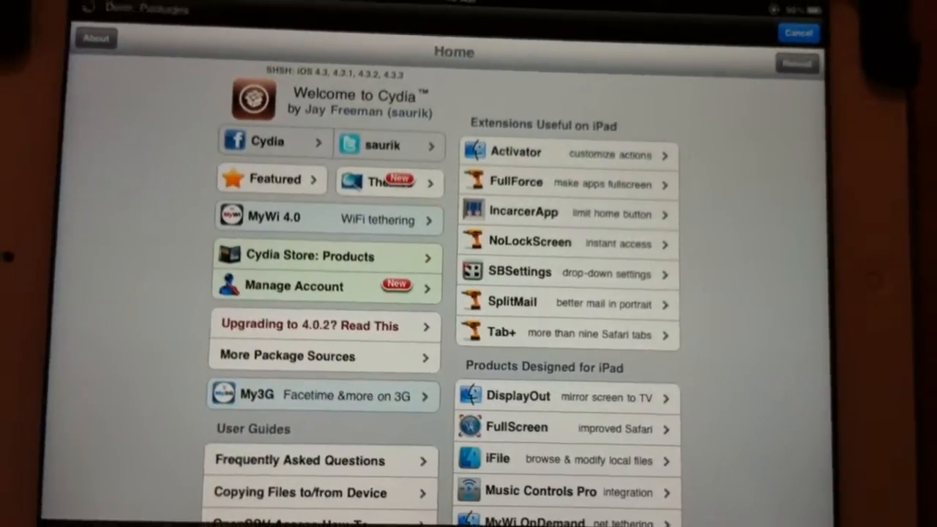